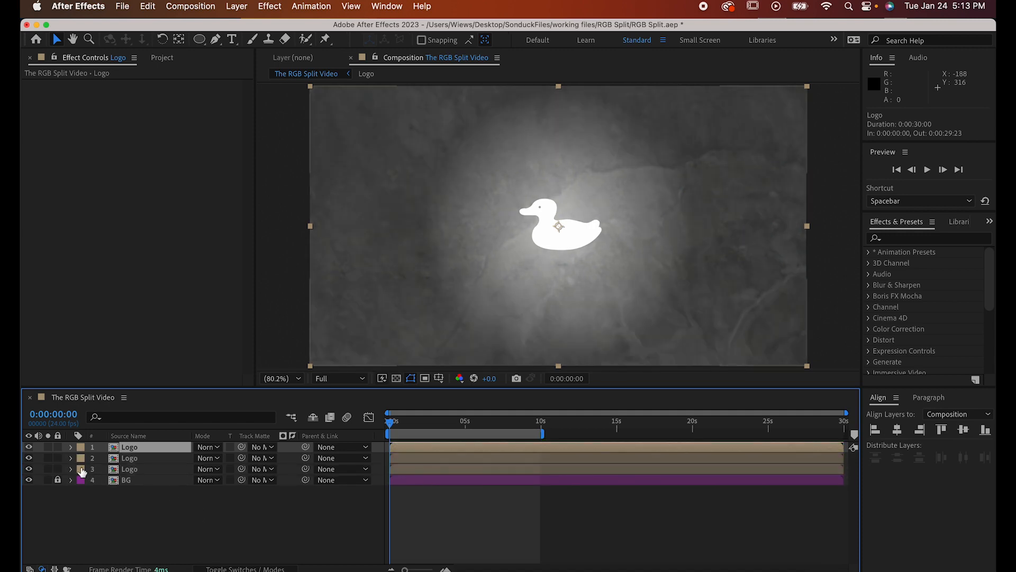
# Label the Logo layers red and green via their label swatches.
pyautogui.click(129, 458)
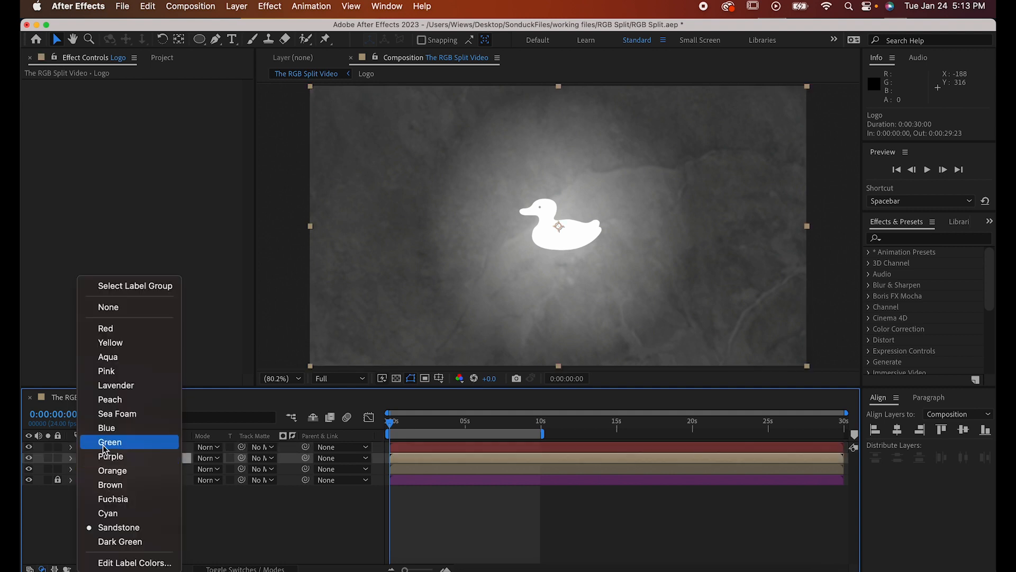
pyautogui.click(109, 441)
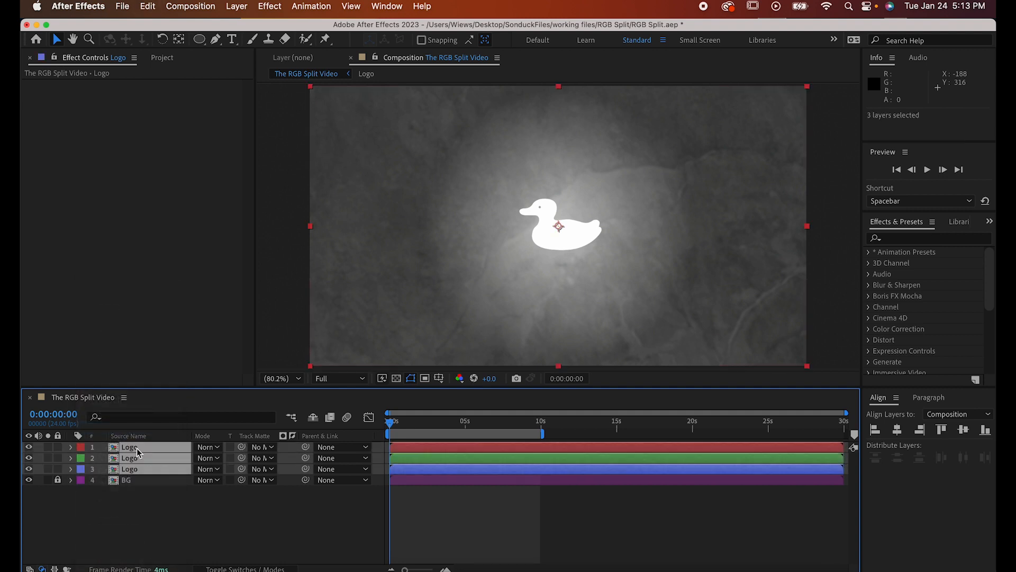
# Apply Set Channels to each Logo layer, keep only its own channel, and blend with Add mode.
pyautogui.click(269, 6)
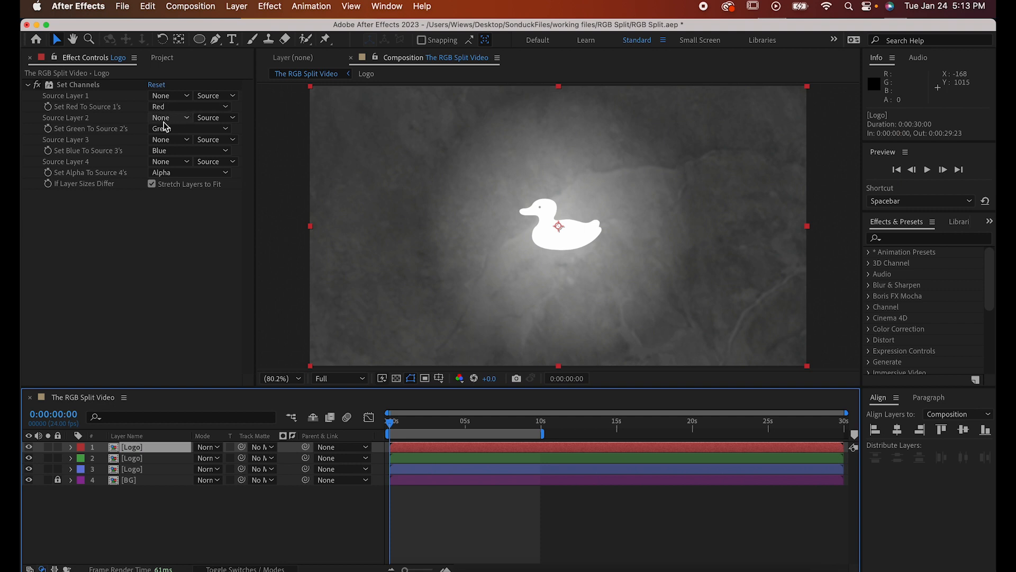
pyautogui.click(190, 128)
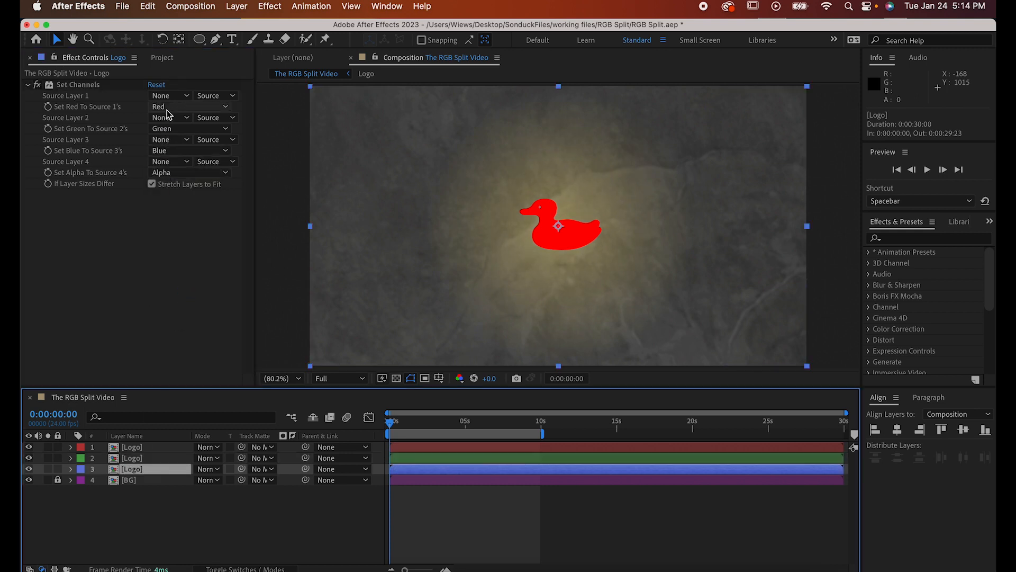
pyautogui.click(170, 106)
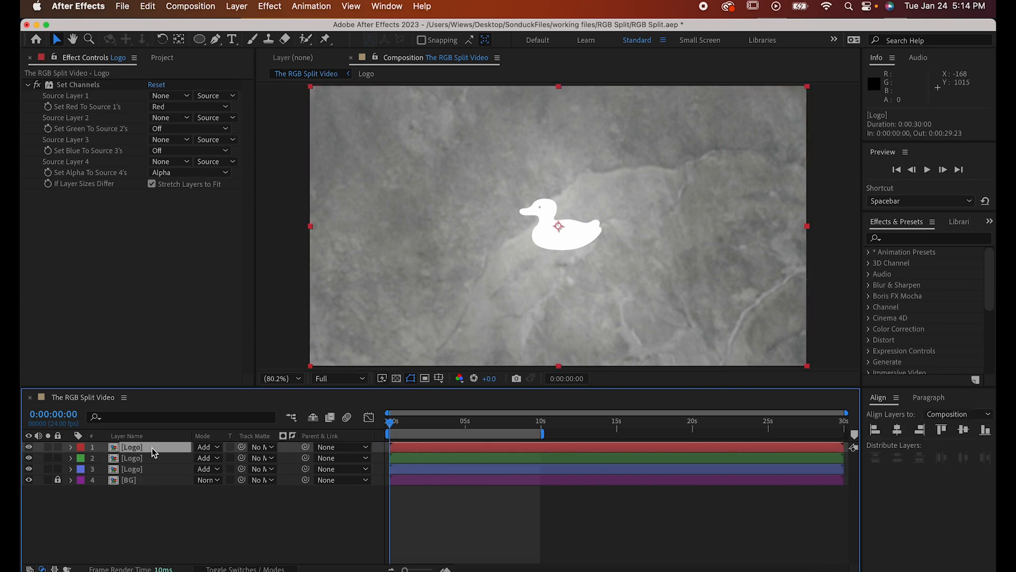
# Add the expression wiggle(5,10) to the red Logo layer's Position, then select the green layer.
pyautogui.click(71, 447)
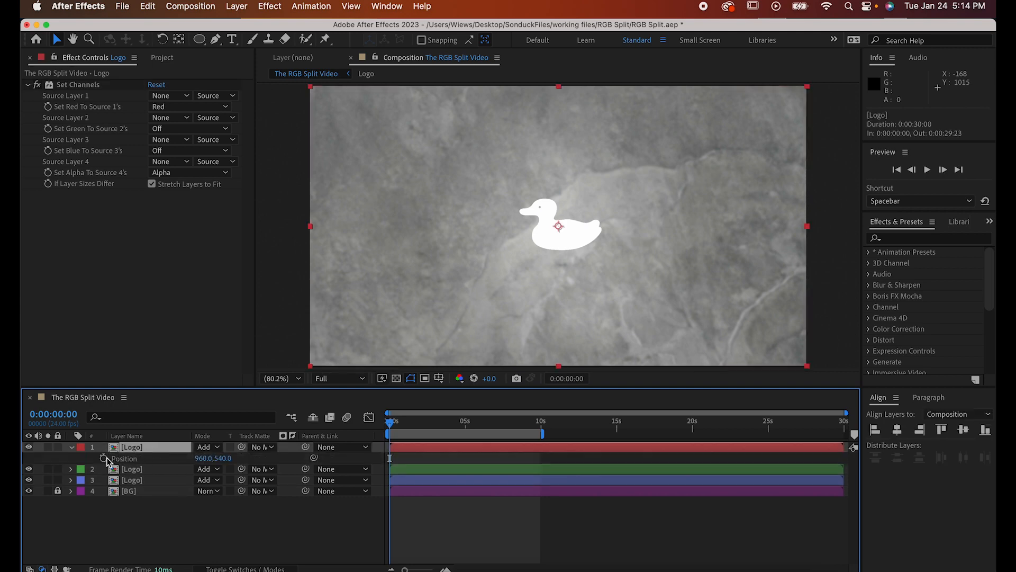
pyautogui.write('wigg')
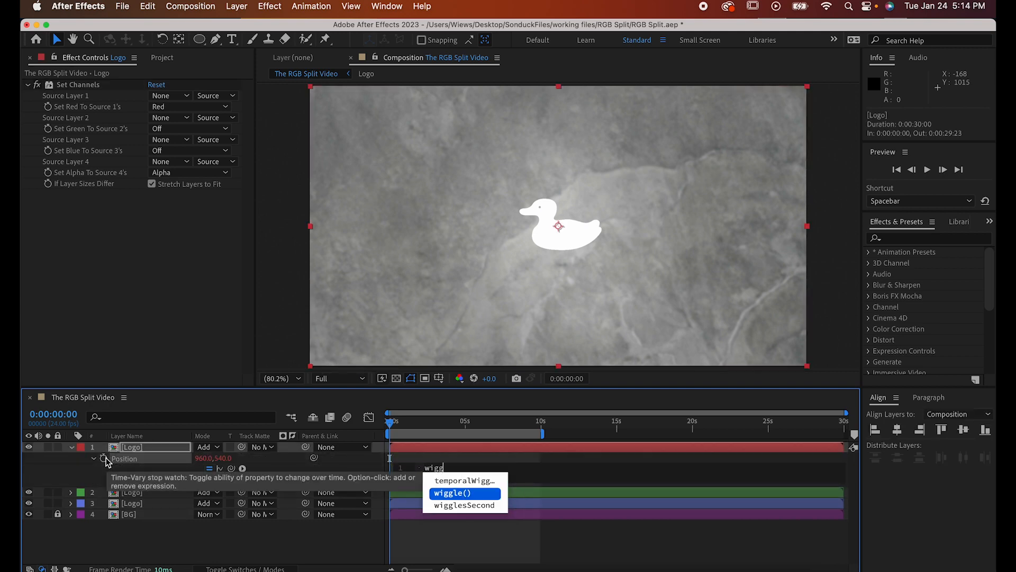
pyautogui.write('le(')
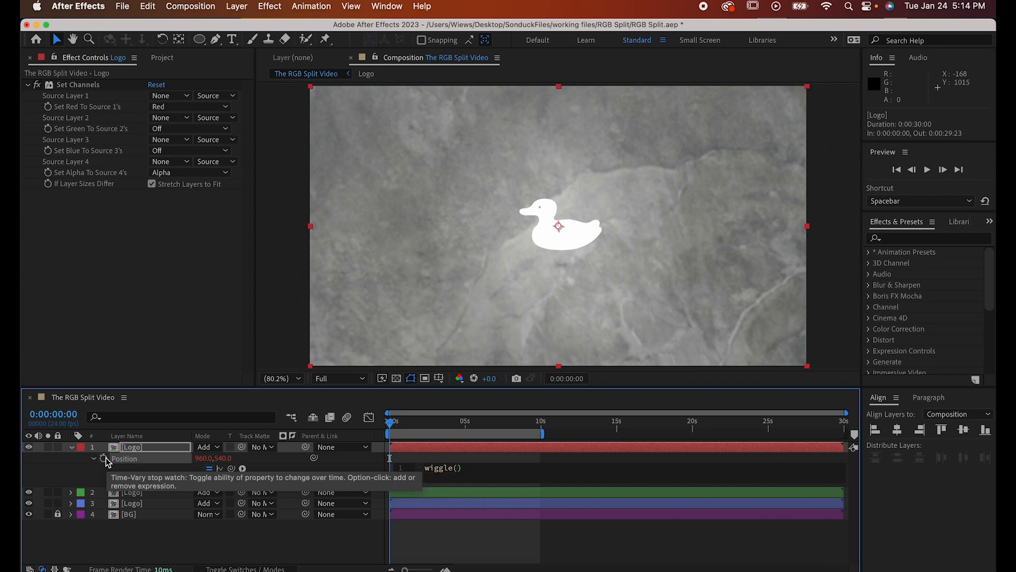
pyautogui.write('5,')
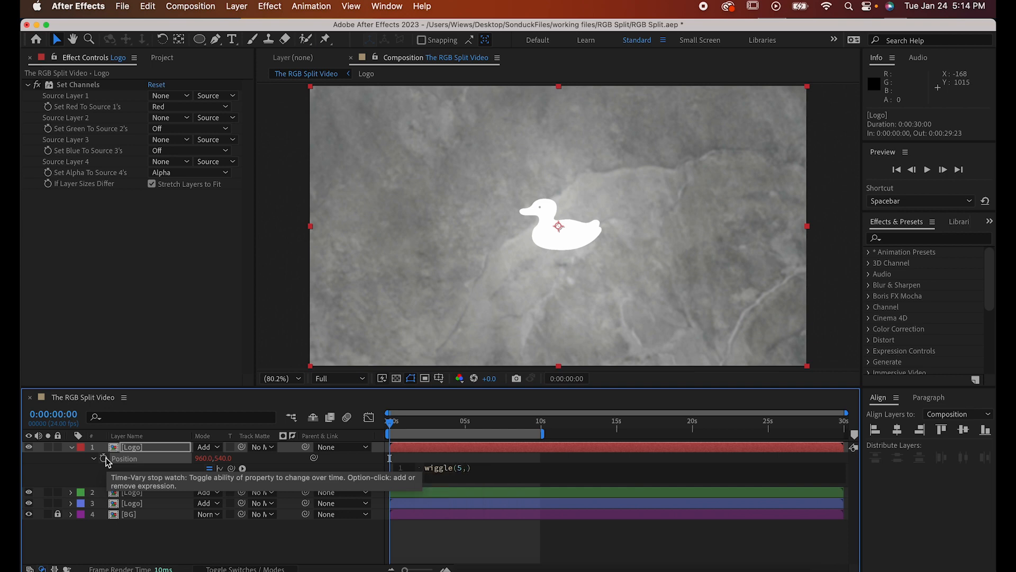
pyautogui.write('10')
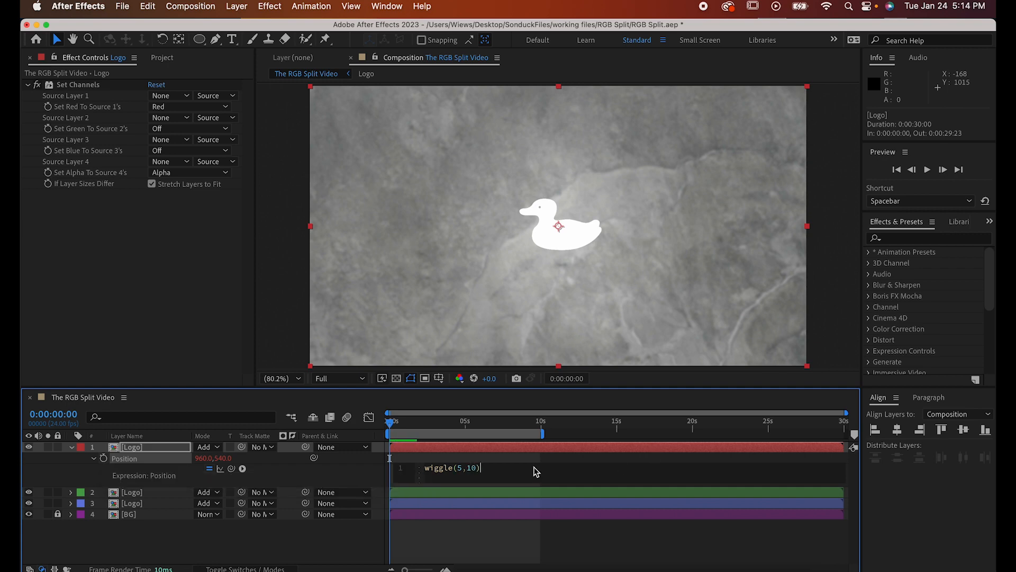
pyautogui.click(132, 492)
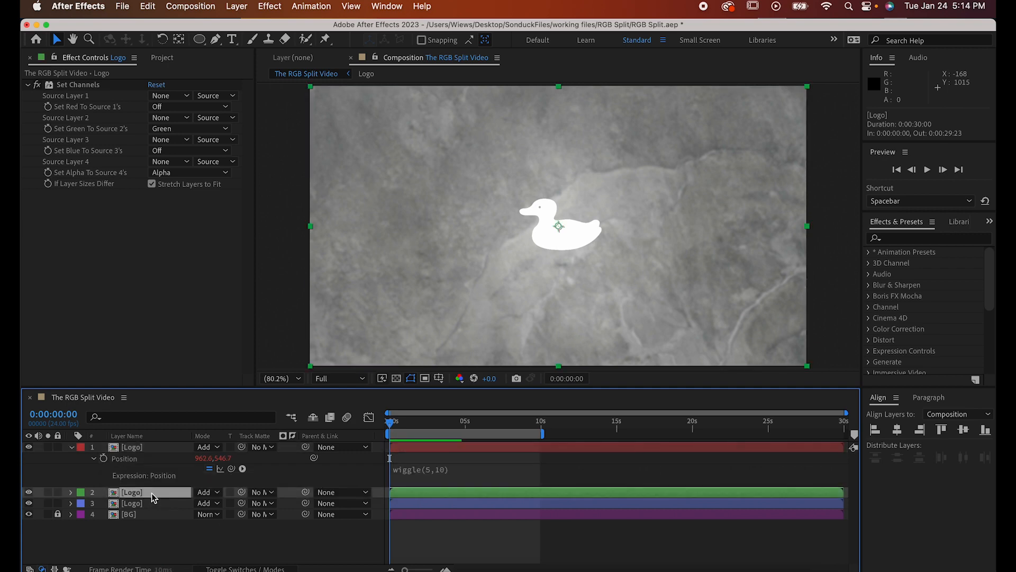